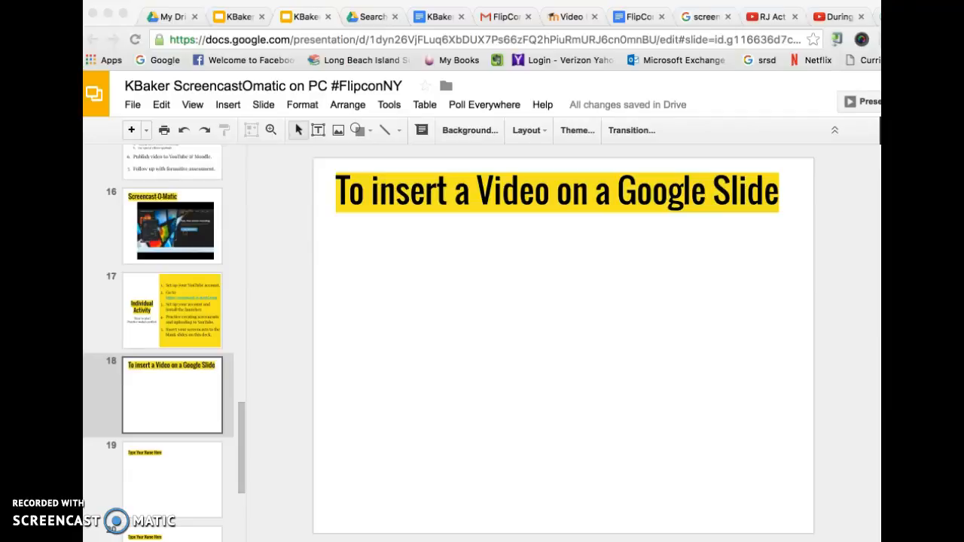
{"action": "mouse_move", "coordinate": [192, 385]}
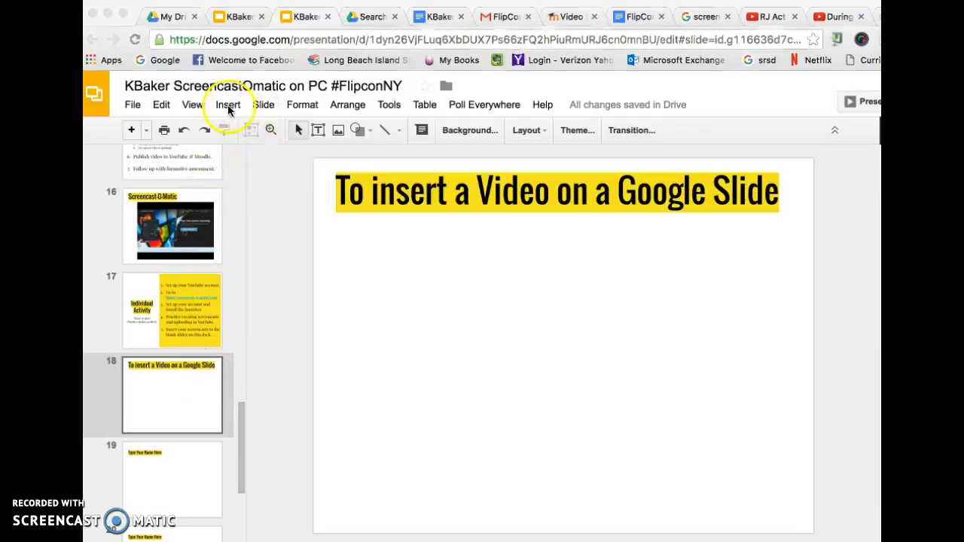
Open the Insert menu on slide 18 to show the insertable items.
{"action": "left_click", "coordinate": [228, 104]}
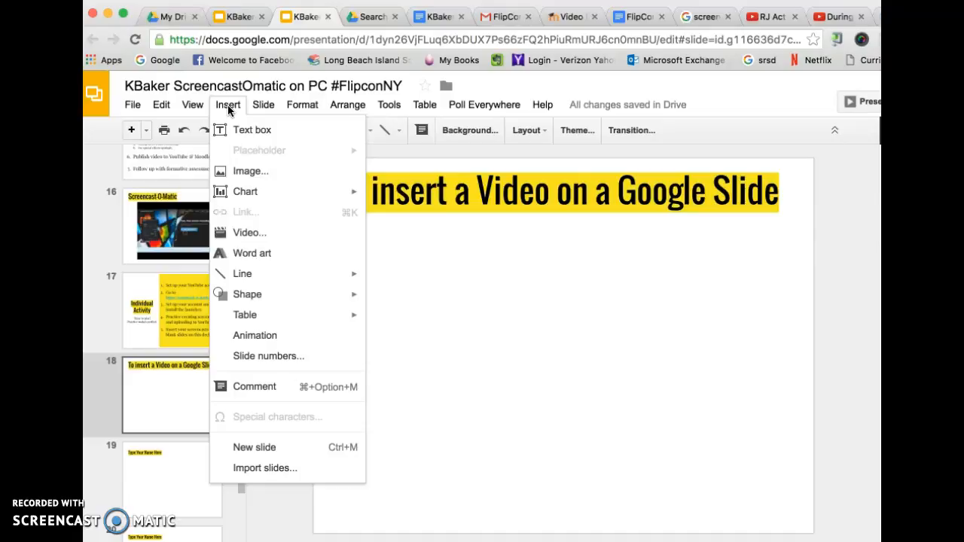
{"action": "mouse_move", "coordinate": [249, 232]}
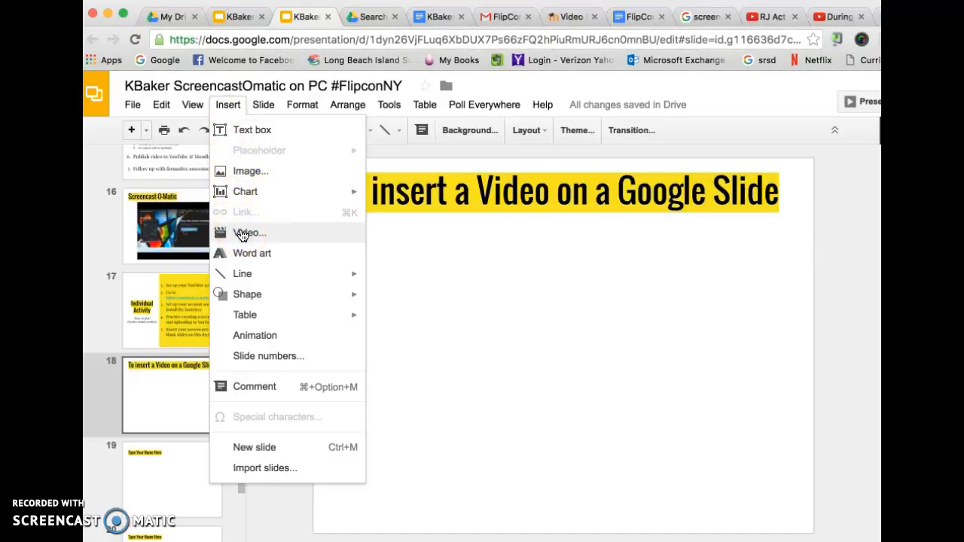
Open the Insert video dialog and switch from the search tab to the URL tab.
{"action": "left_click", "coordinate": [250, 232]}
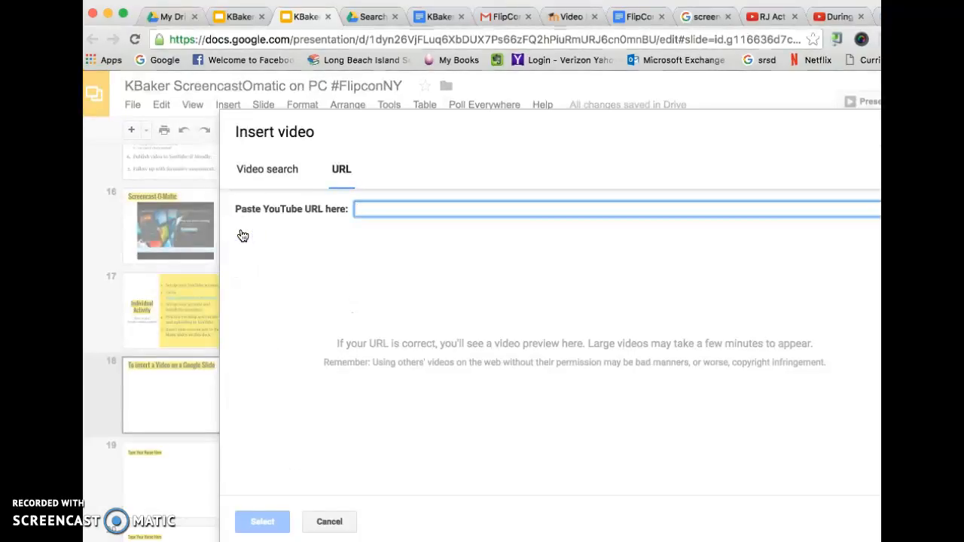
{"action": "left_click", "coordinate": [267, 169]}
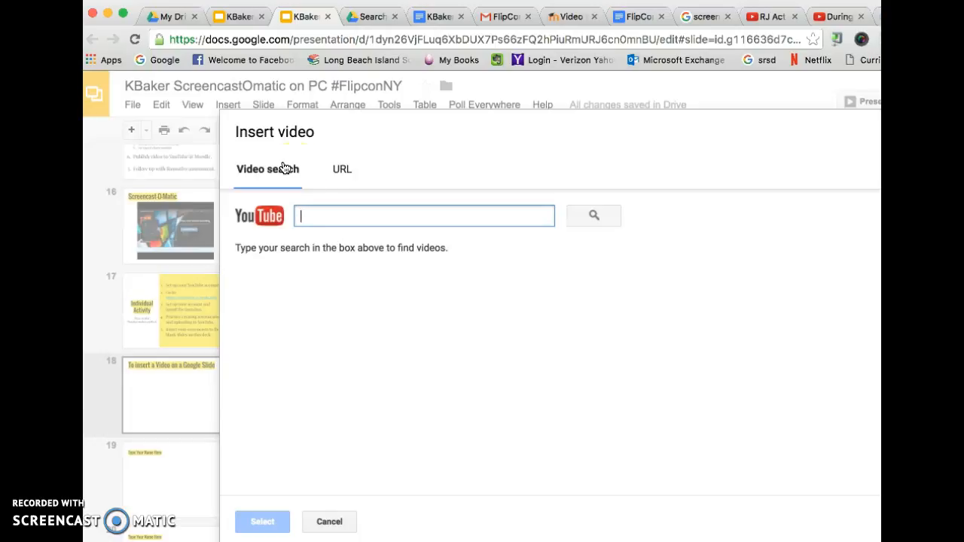
{"action": "left_click", "coordinate": [341, 168]}
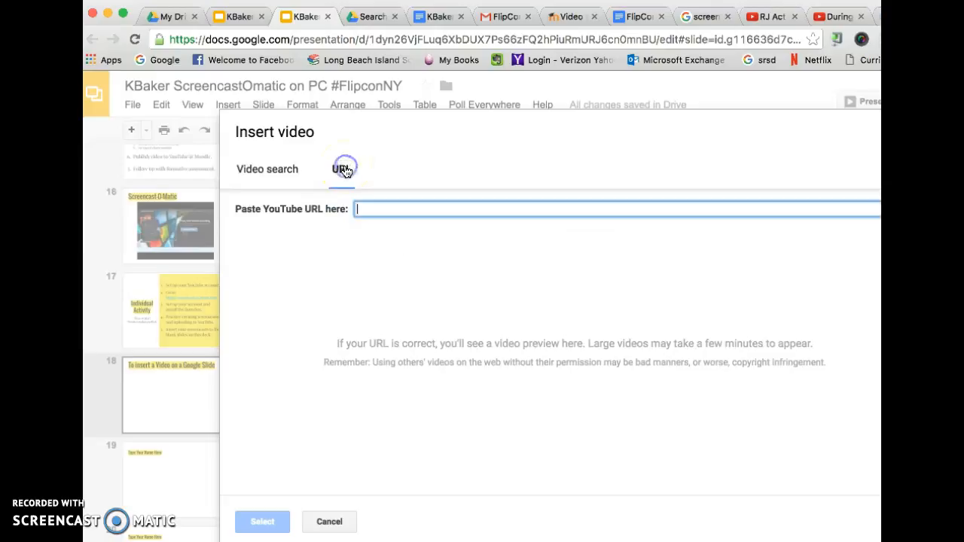
{"action": "mouse_move", "coordinate": [548, 96]}
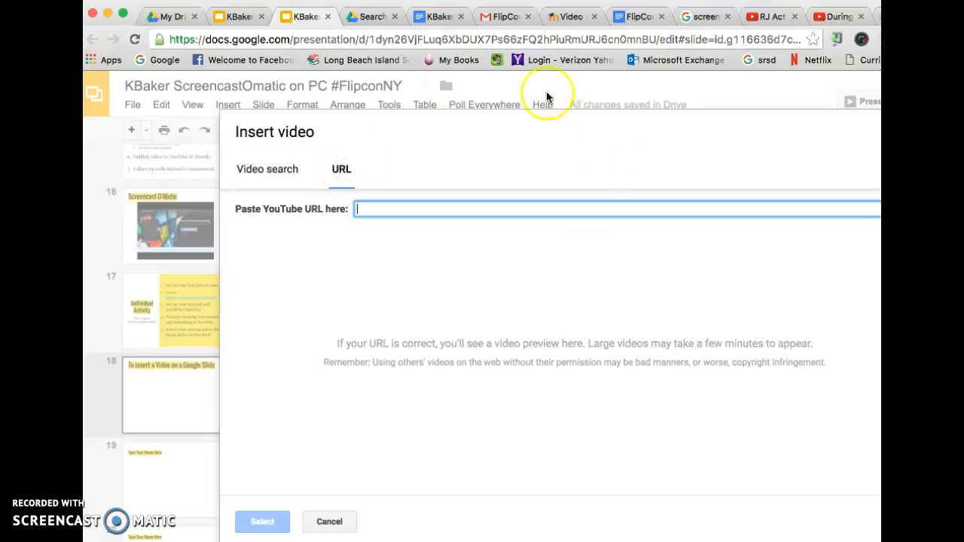
{"action": "mouse_move", "coordinate": [751, 16]}
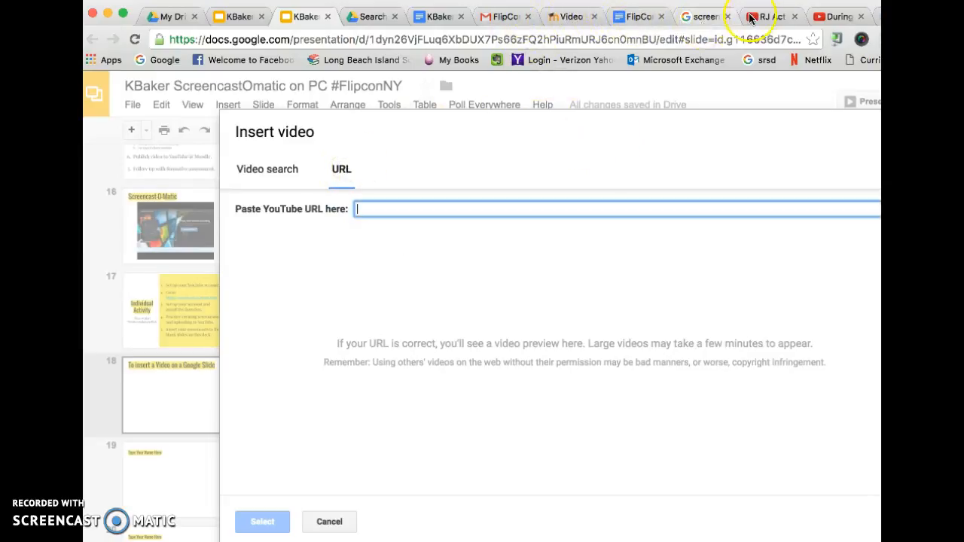
Copy the RJ Analysis video link from the YouTube tab and return to Slides.
{"action": "left_click", "coordinate": [765, 15]}
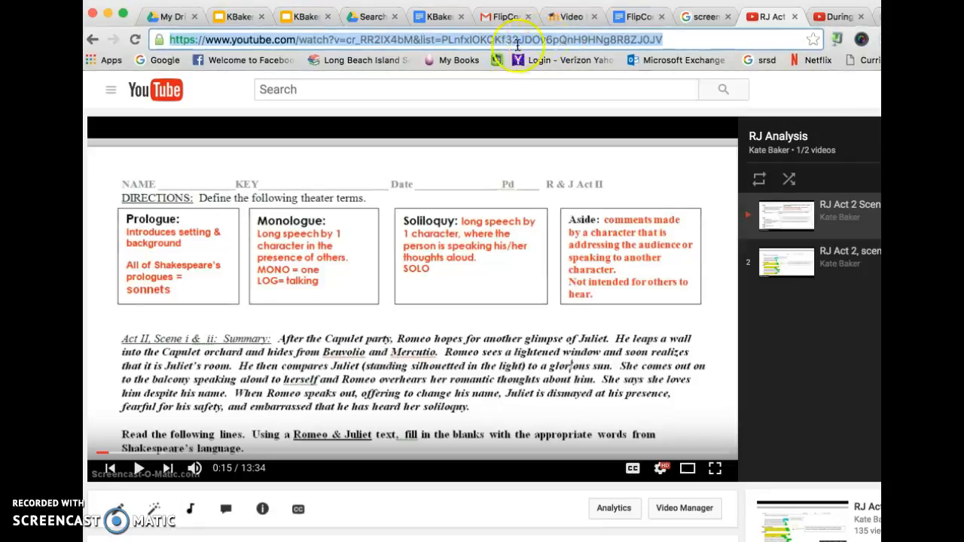
{"action": "left_click", "coordinate": [305, 15]}
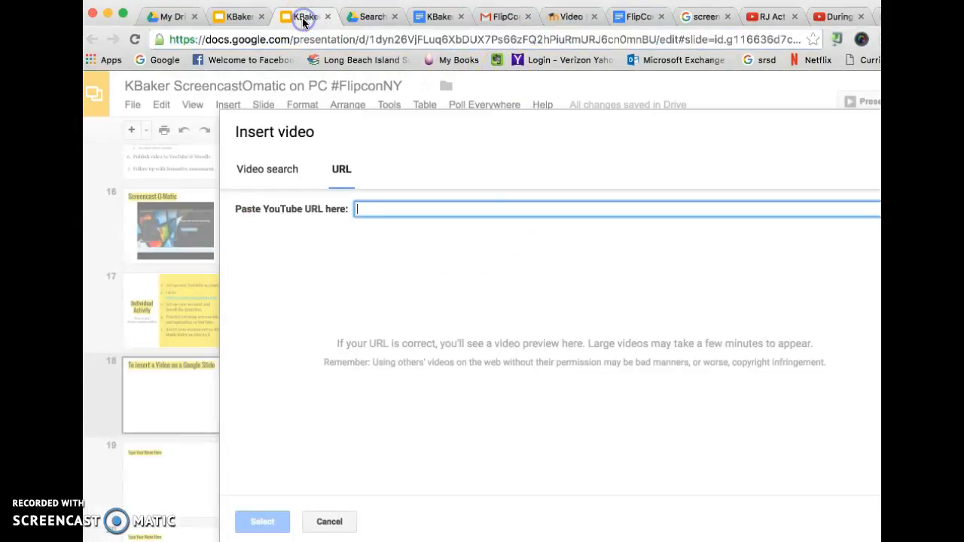
{"action": "mouse_move", "coordinate": [375, 185]}
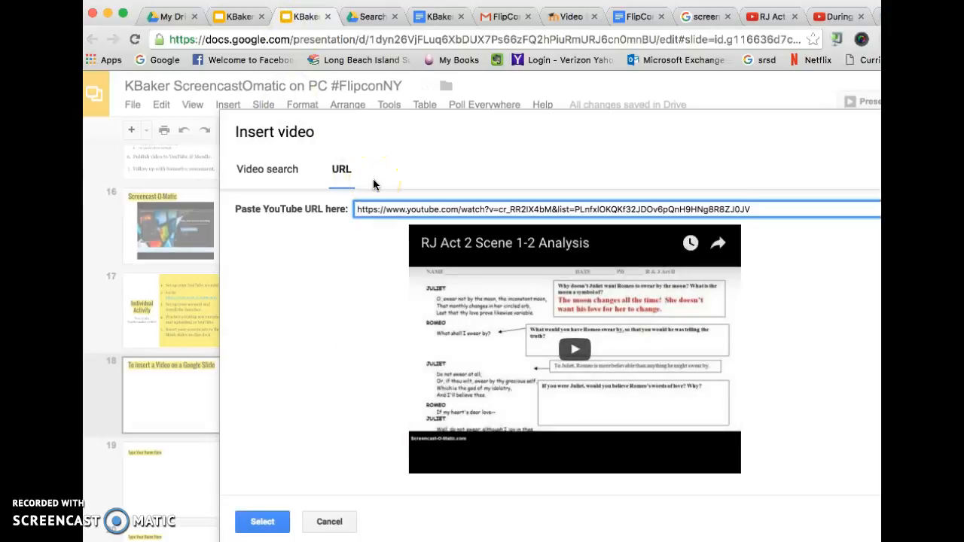
{"action": "mouse_move", "coordinate": [250, 442]}
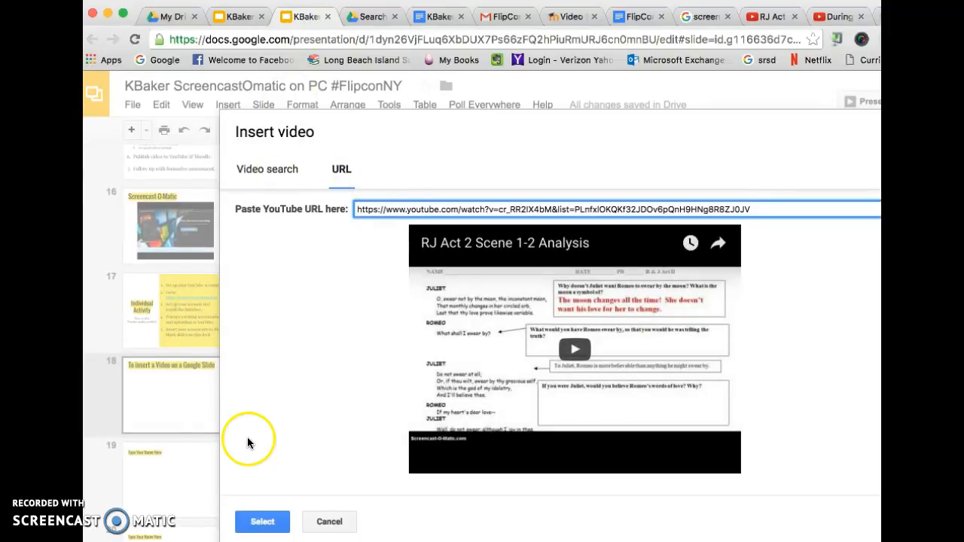
Insert the RJ Act 2 Scene 1-2 Analysis video from its pasted YouTube link.
{"action": "left_click", "coordinate": [262, 521]}
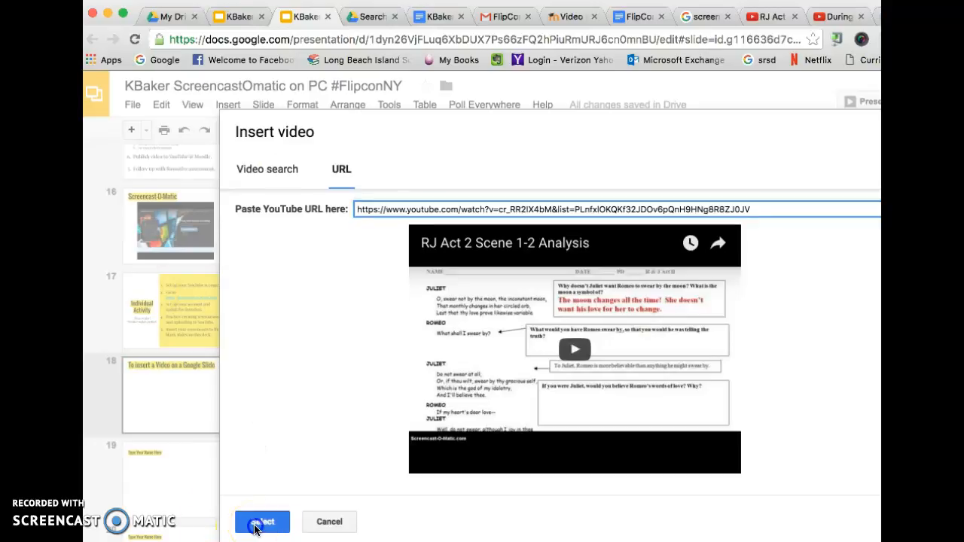
{"action": "left_click", "coordinate": [262, 521]}
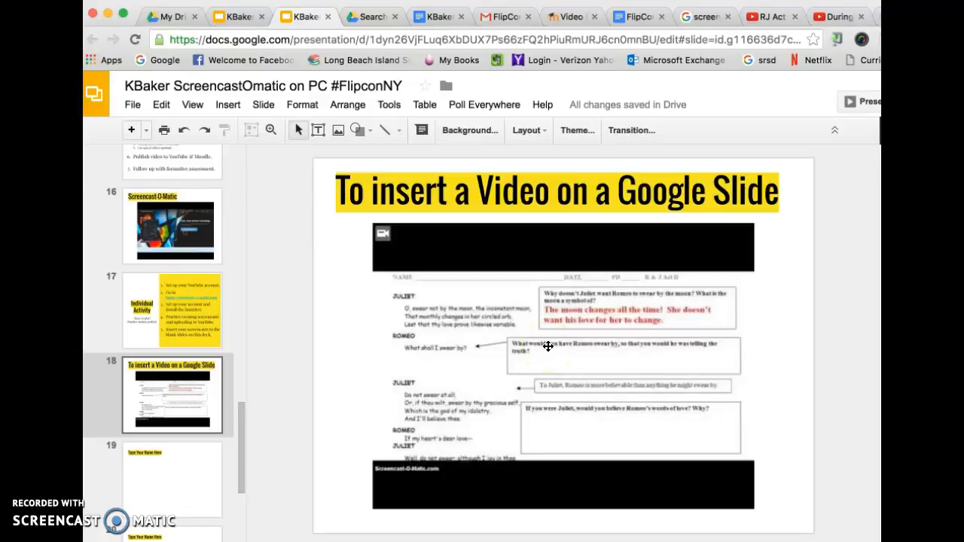
Select the embedded Romeo and Juliet video and test its playback on slide 18.
{"action": "left_click", "coordinate": [549, 347]}
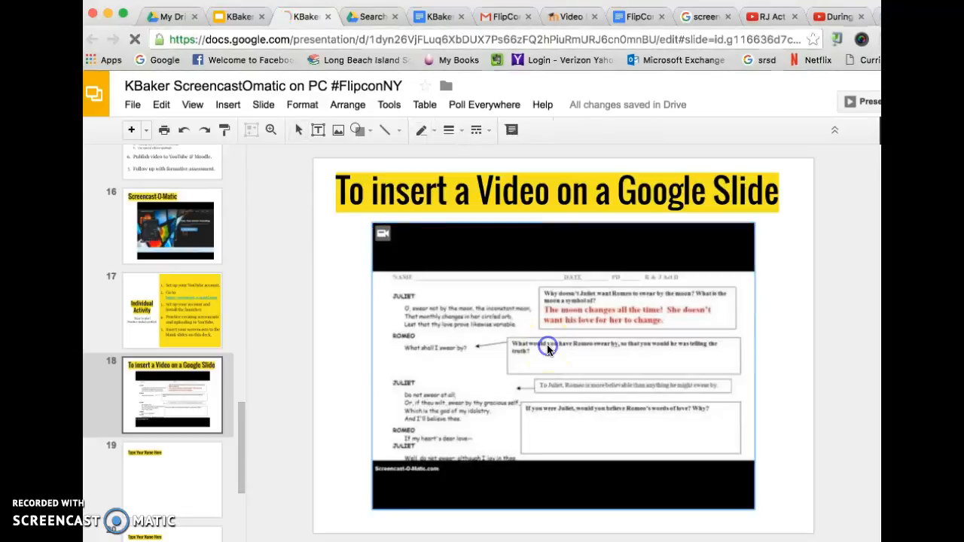
{"action": "left_click", "coordinate": [547, 349]}
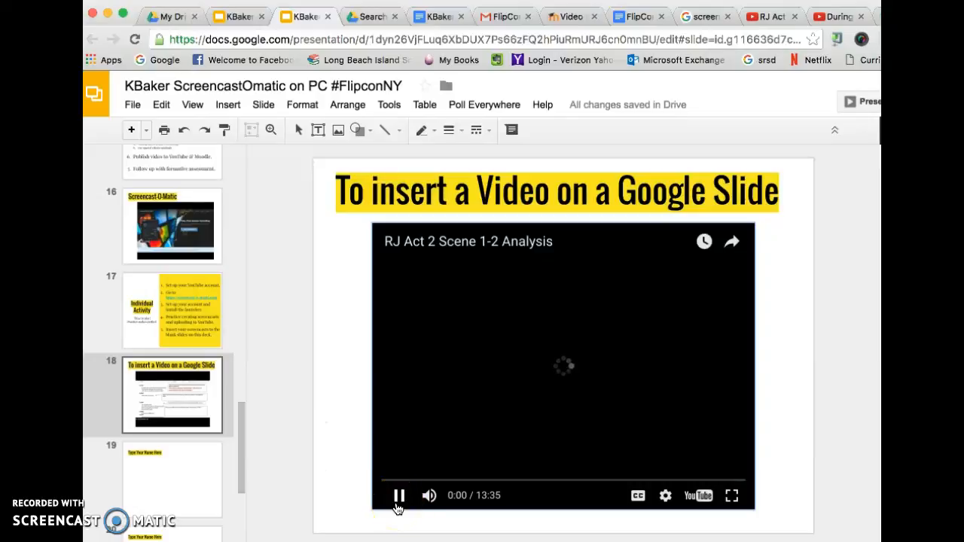
{"action": "left_click", "coordinate": [399, 495]}
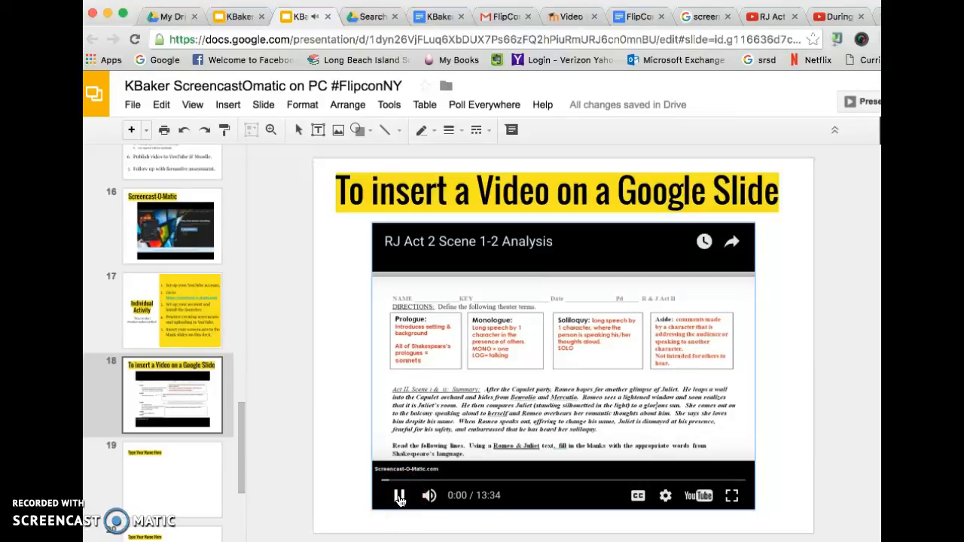